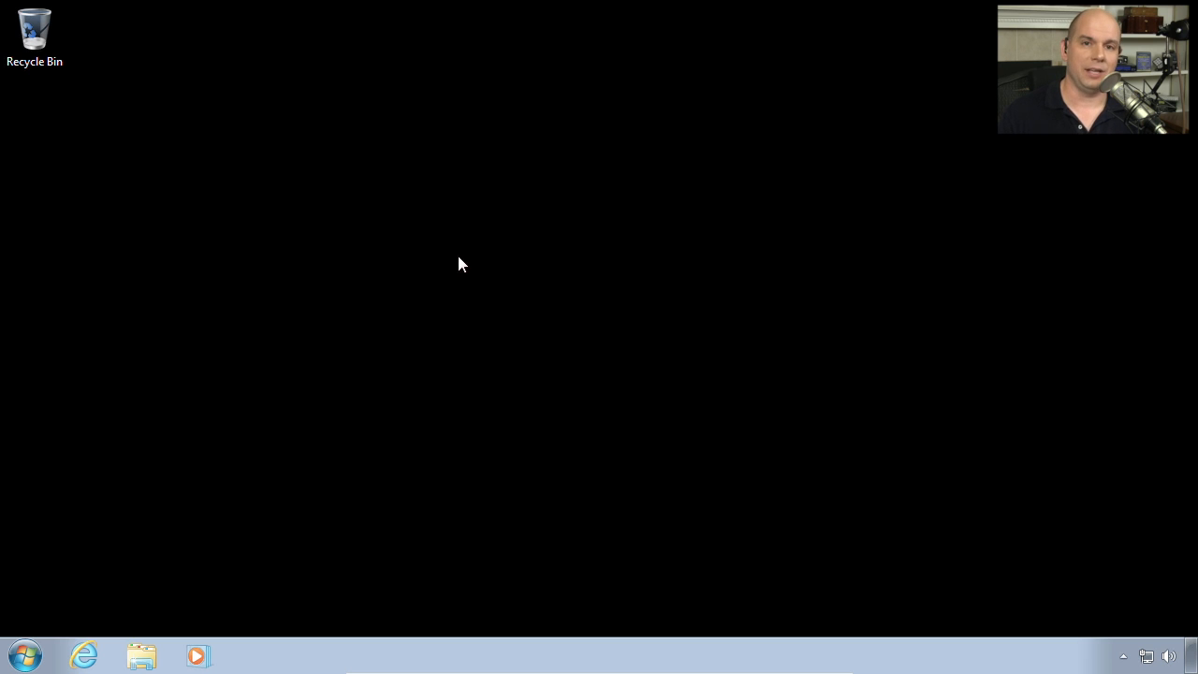
mouse_move(103, 584)
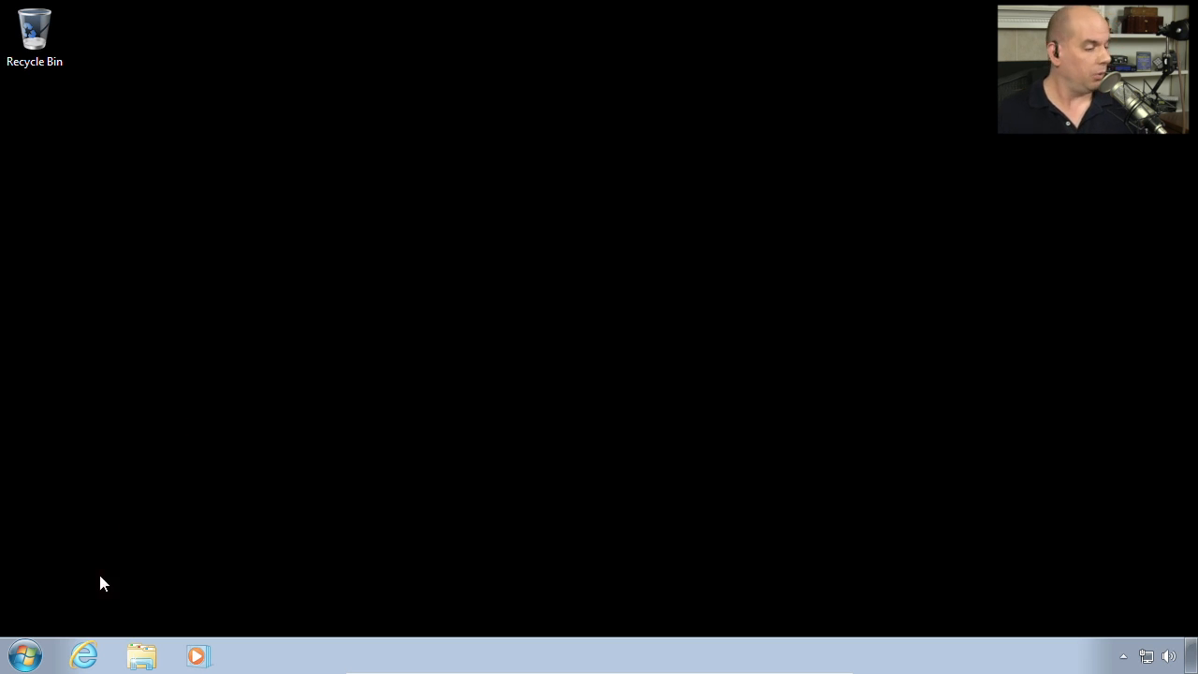
Reach Administrative Tools from the Start menu and select Windows Memory Diagnostic
click(24, 655)
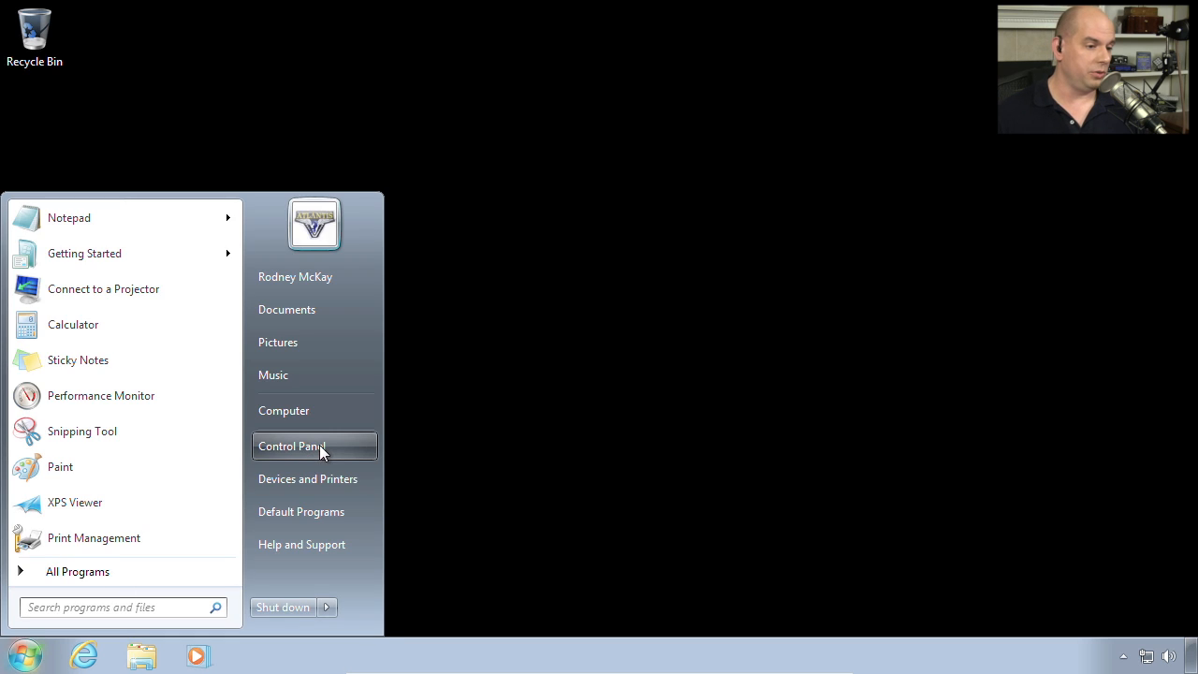
click(292, 446)
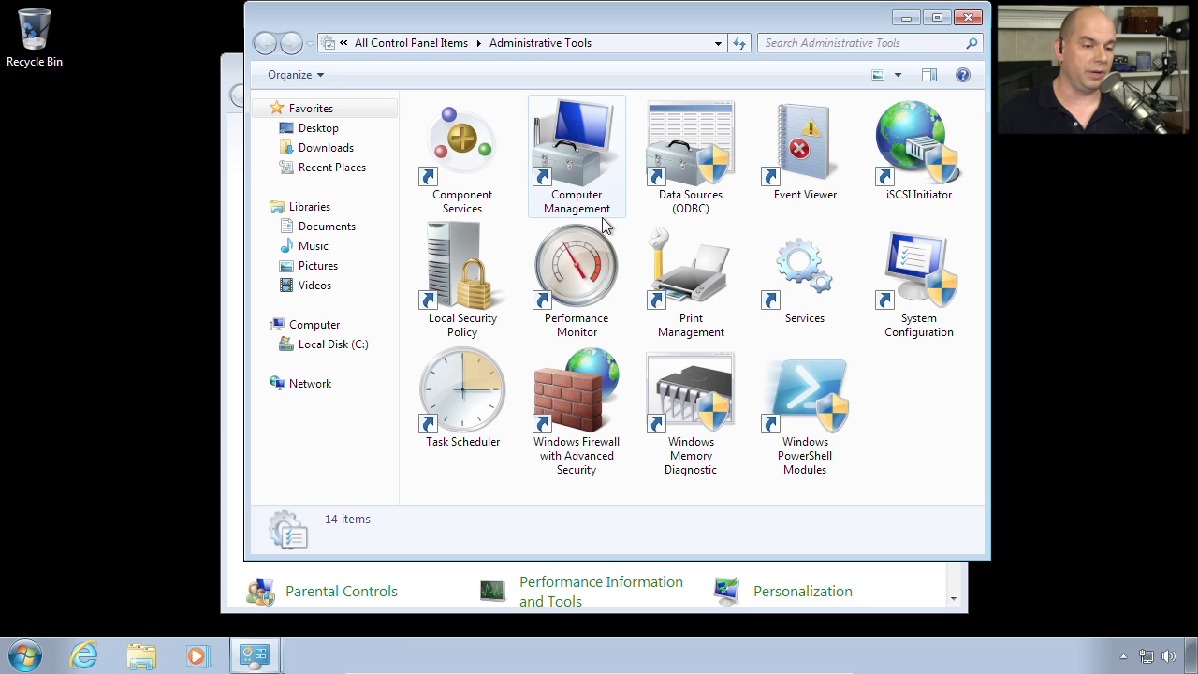
click(689, 392)
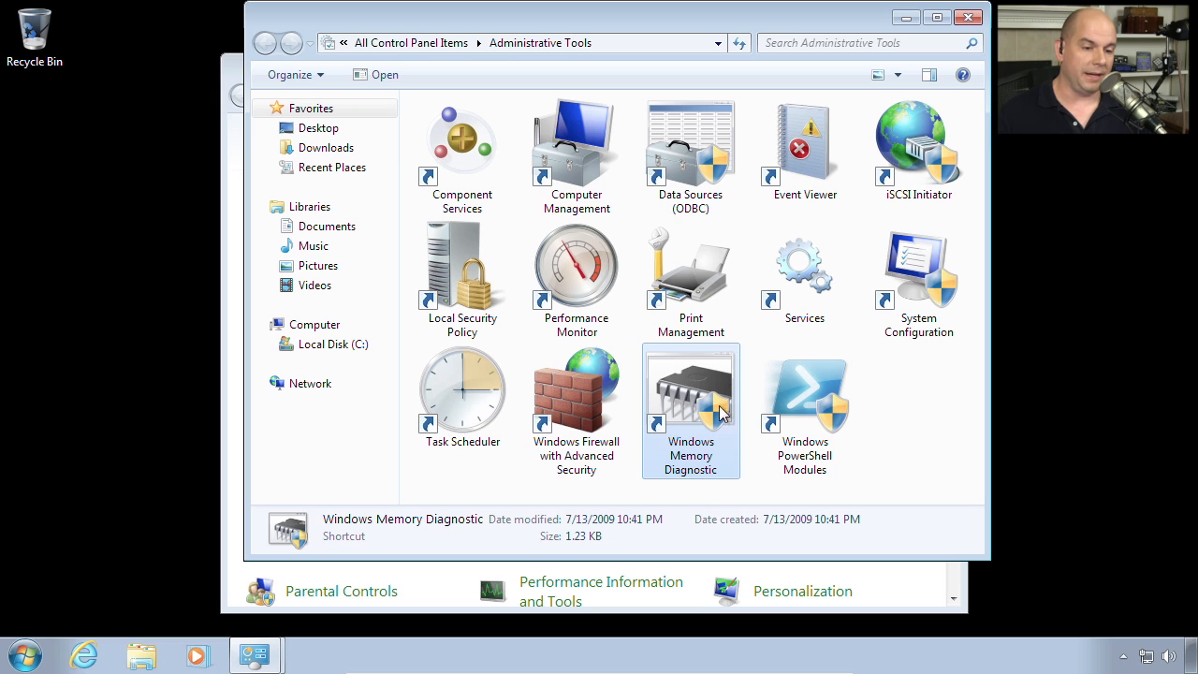
mouse_move(714, 408)
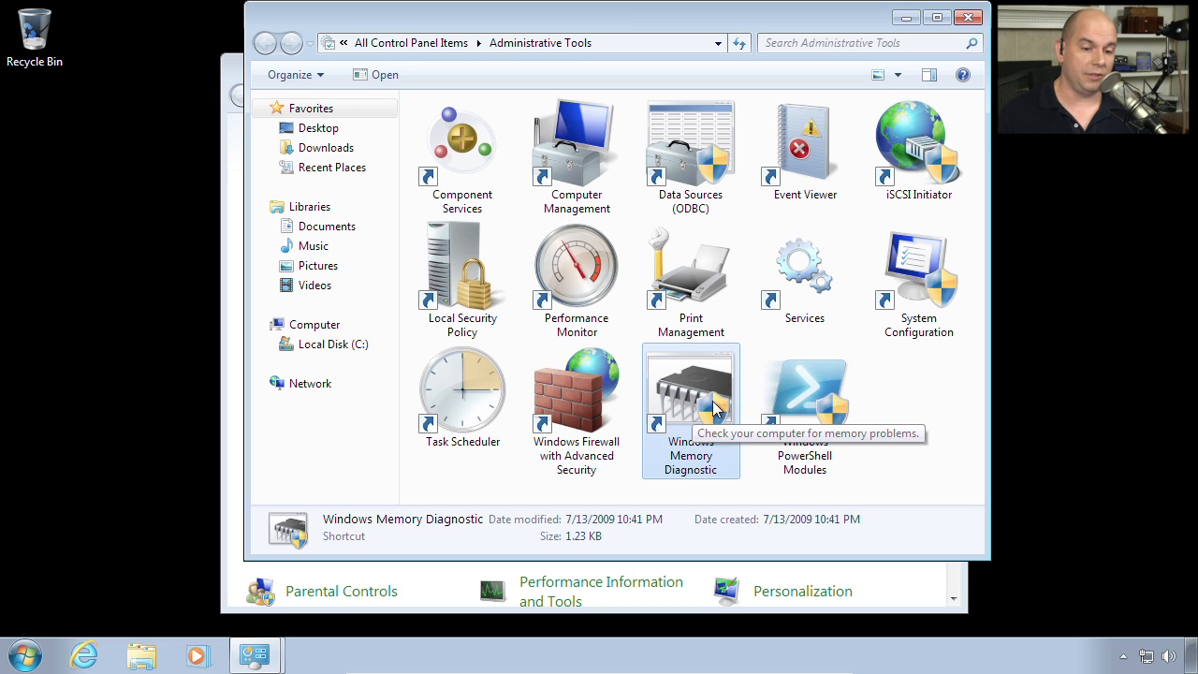
Launch Windows Memory Diagnostic and choose 'Restart now and check for problems'
double_click(690, 387)
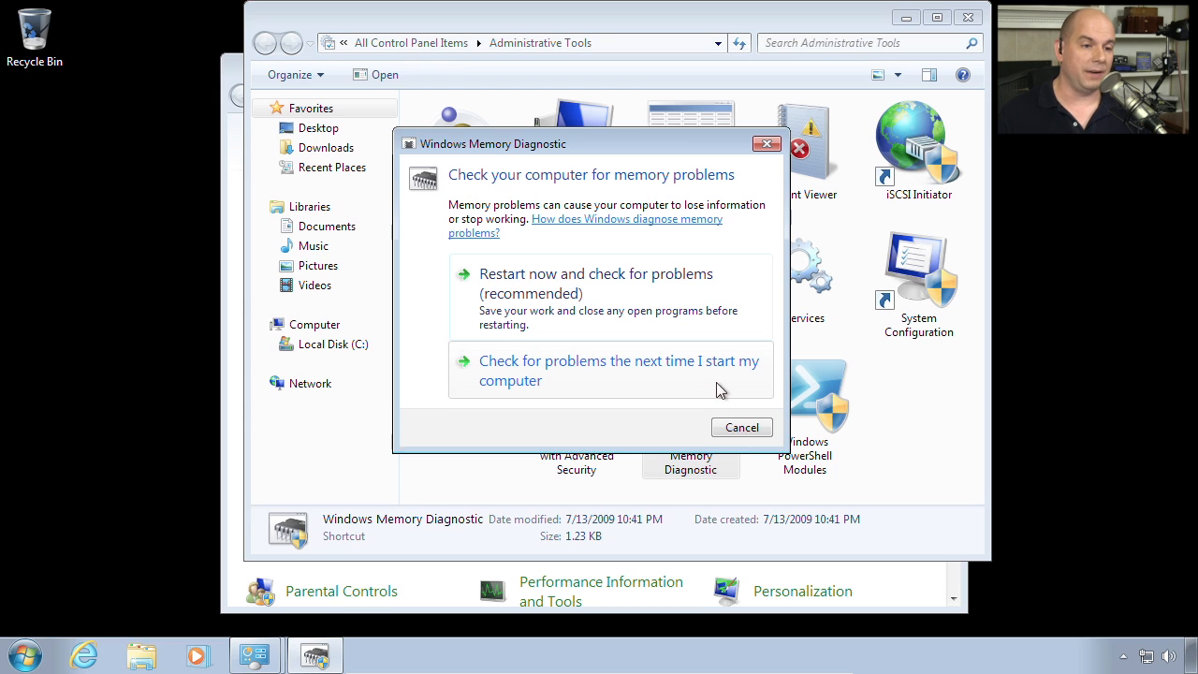
mouse_move(704, 388)
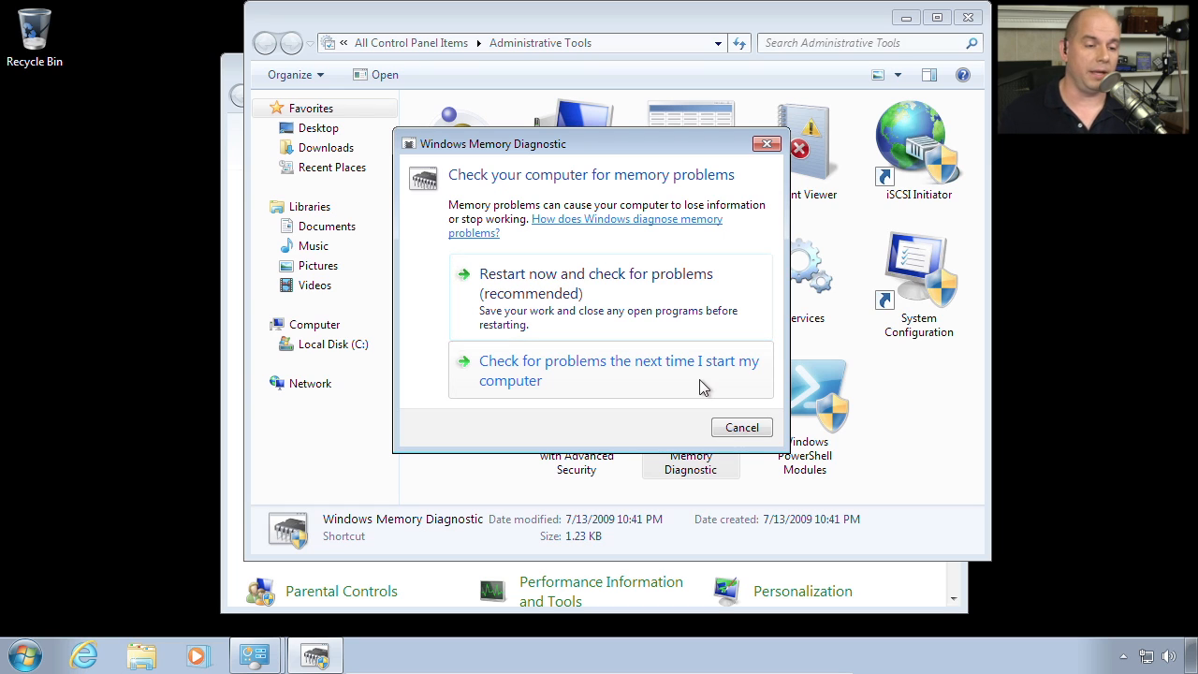
mouse_move(572, 309)
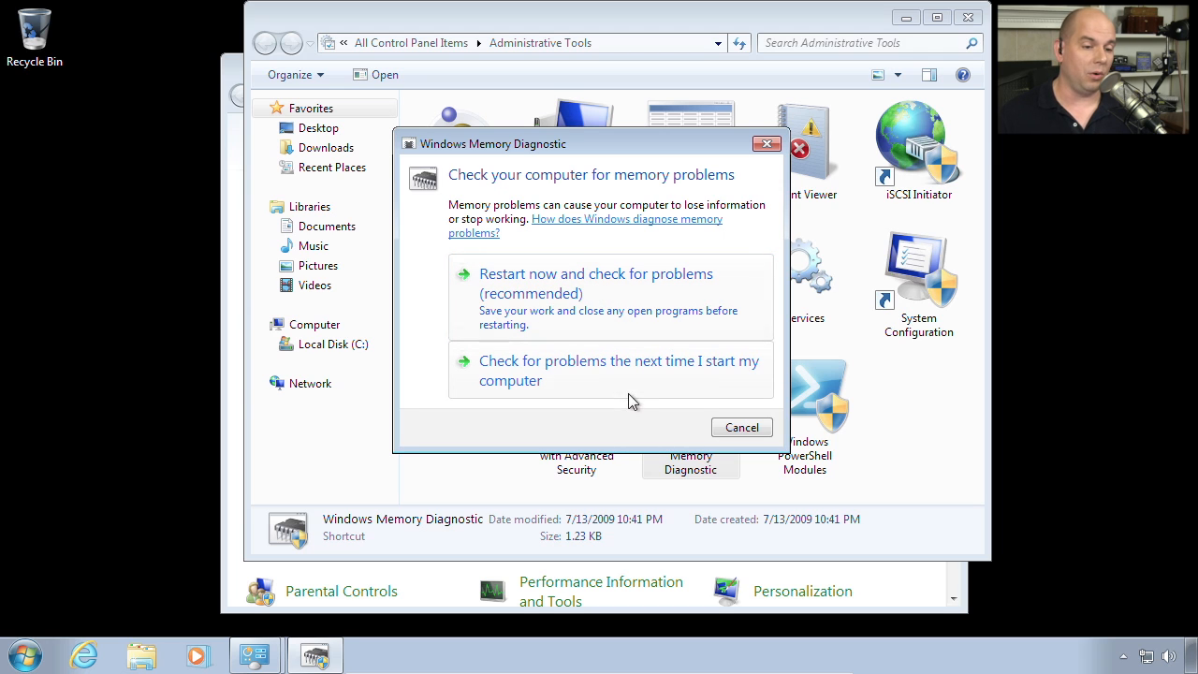
mouse_move(616, 382)
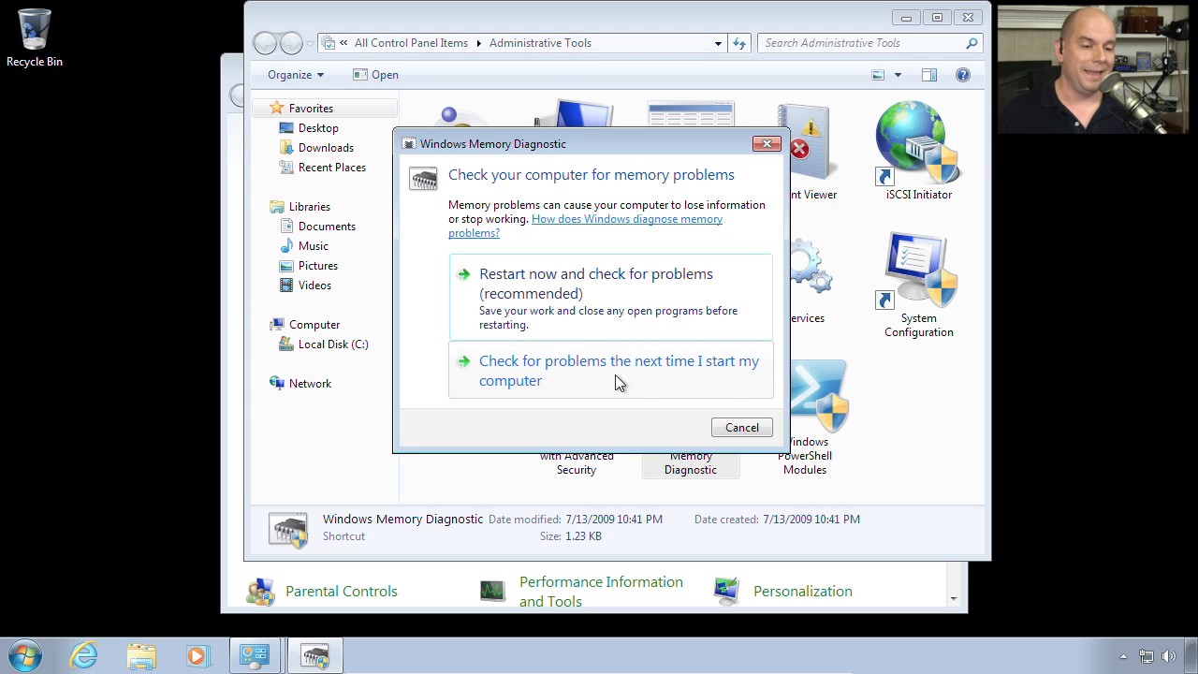
mouse_move(633, 289)
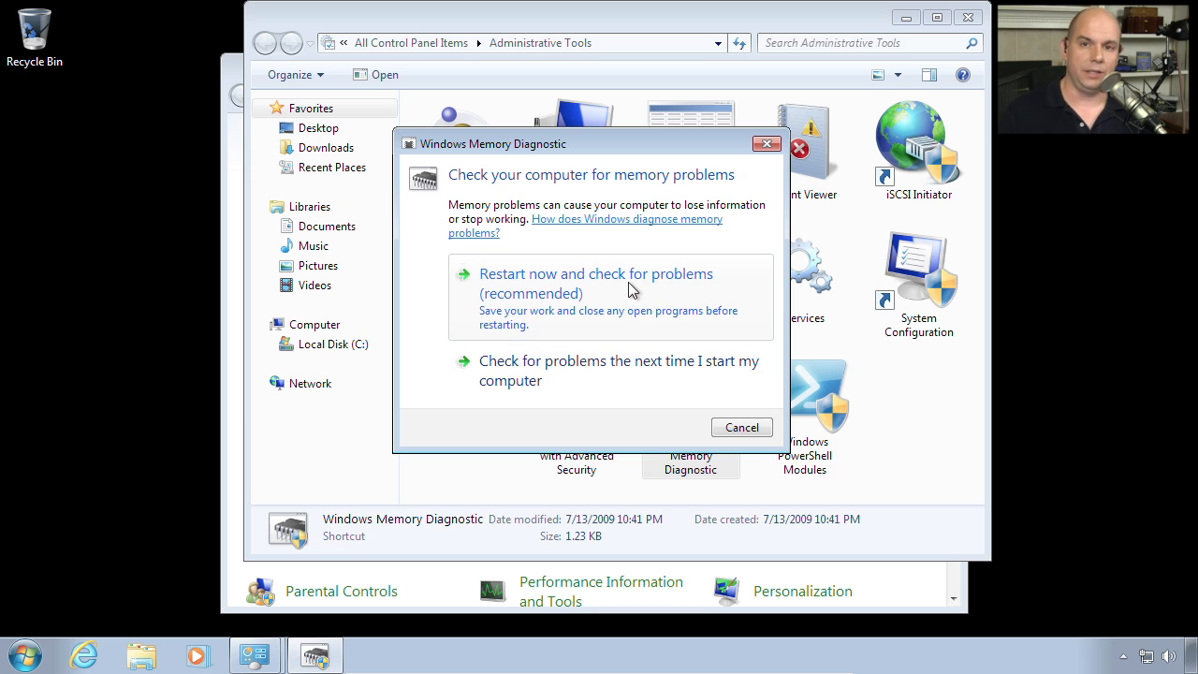
click(741, 427)
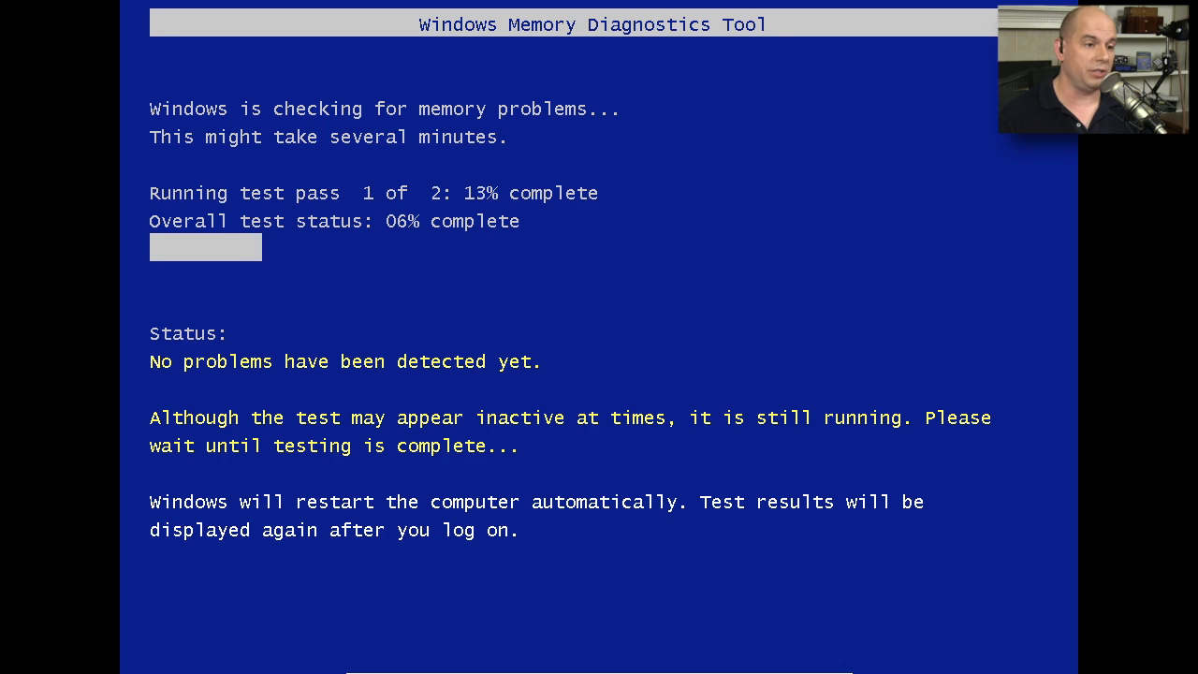
Bring up the memory test options screen with F1 once the diagnostic starts
key(F1)
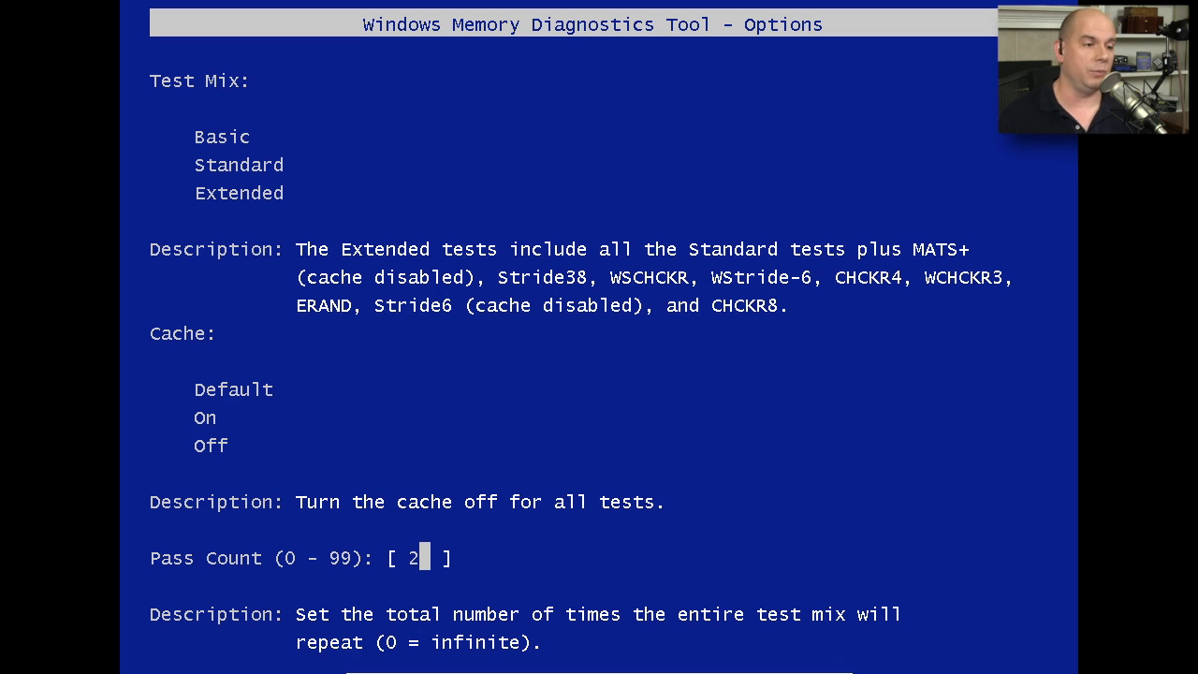
Set the test mix to Extended and the cache to Off, keeping pass count 2
click(240, 191)
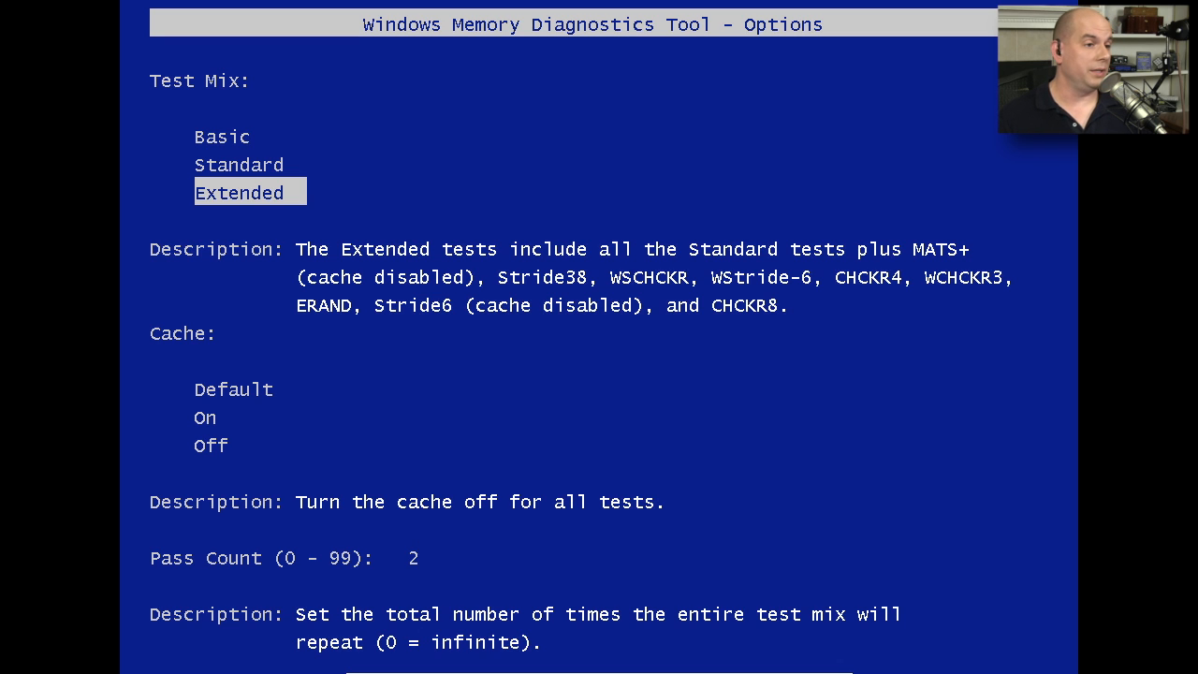
click(210, 446)
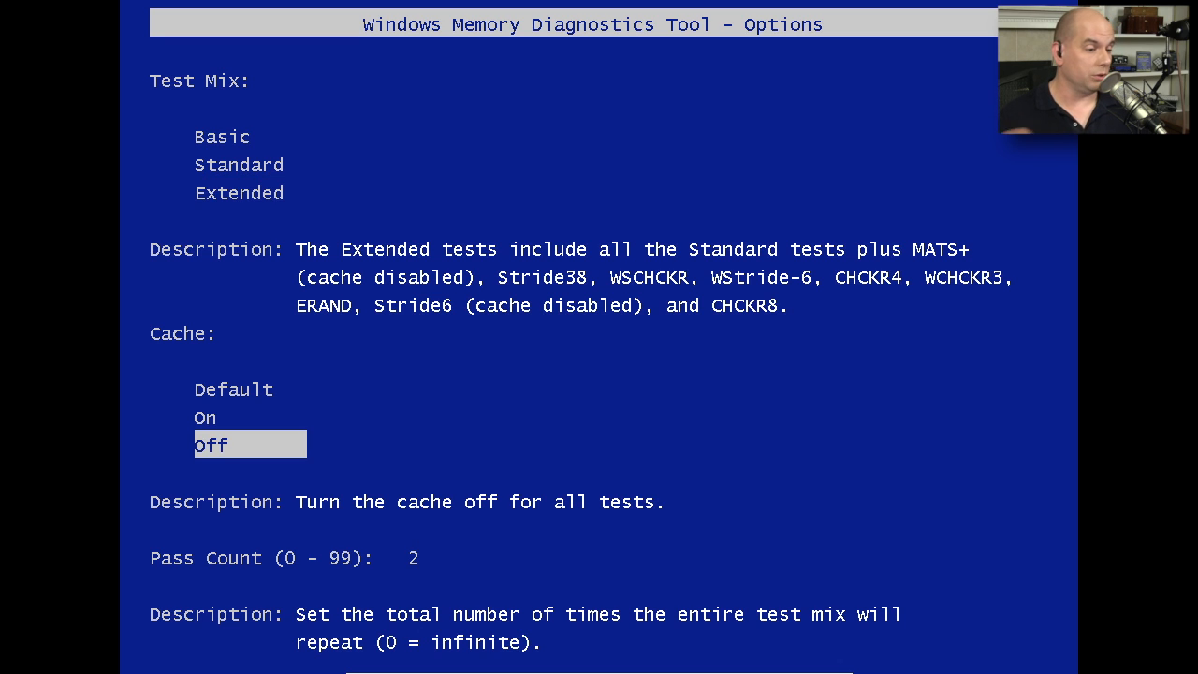
click(240, 191)
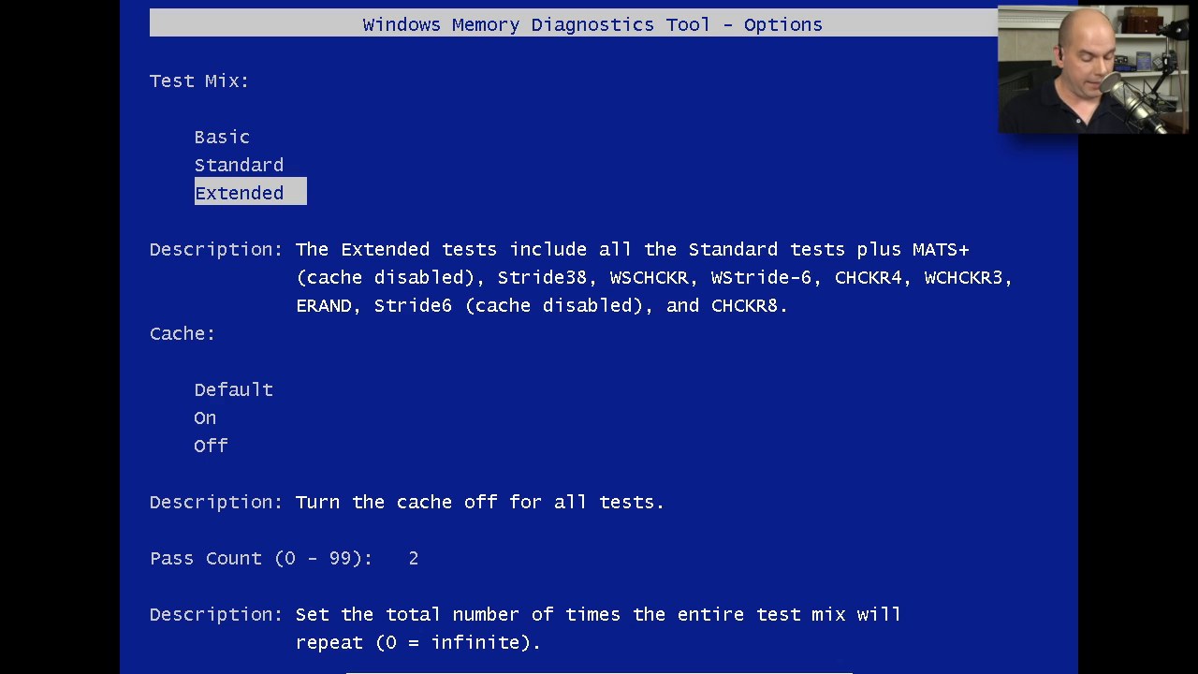